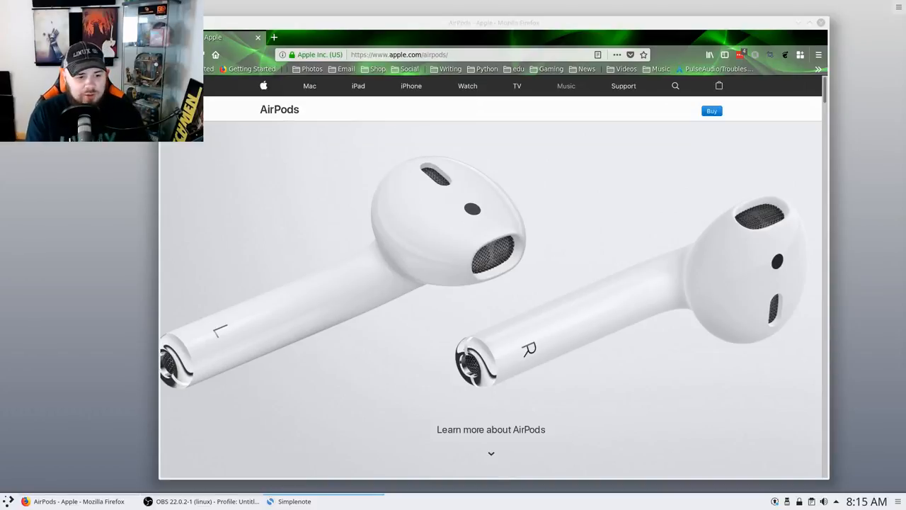
{"action": "mouse_move", "coordinate": [428, 256]}
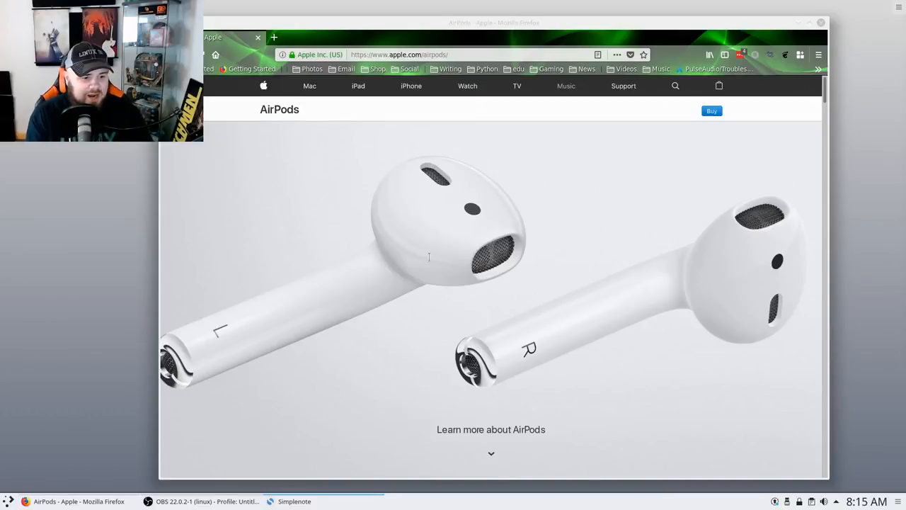
{"action": "scroll", "scroll_direction": "down", "scroll_amount": 3}
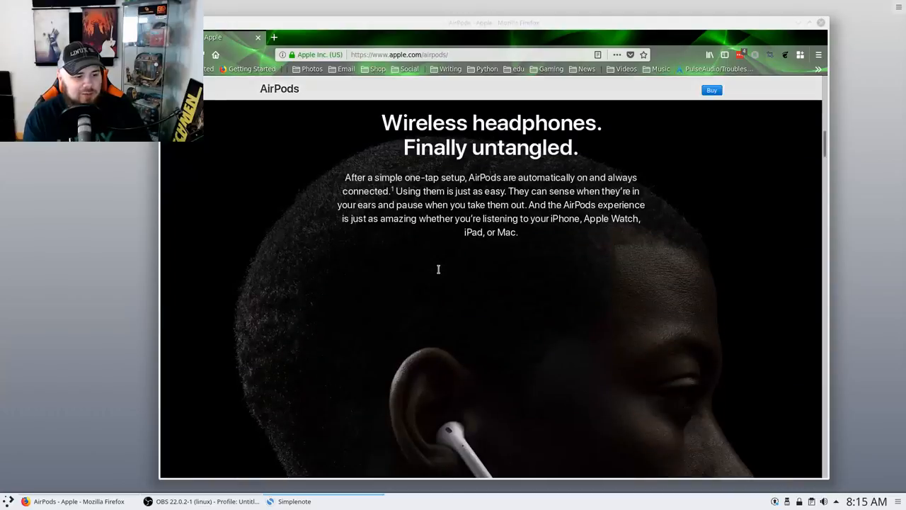
{"action": "scroll", "scroll_direction": "down", "scroll_amount": 3}
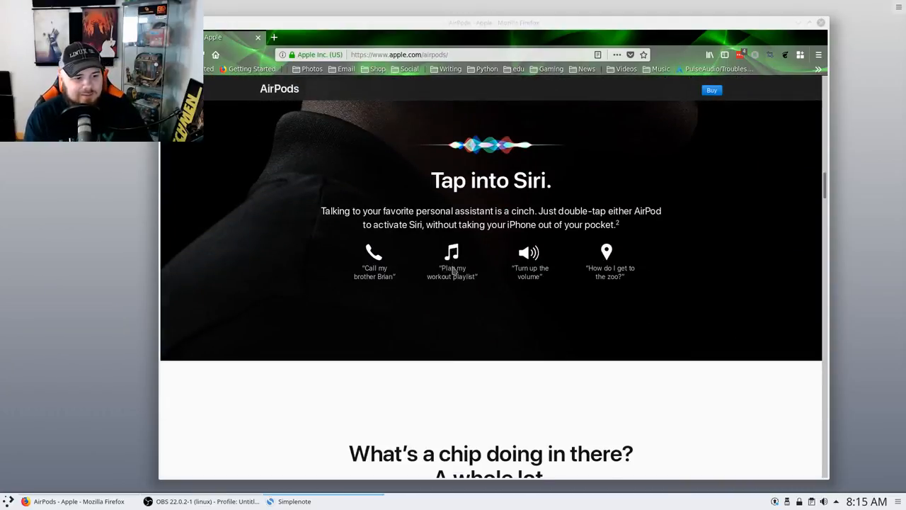
{"action": "scroll", "scroll_direction": "down", "scroll_amount": 3}
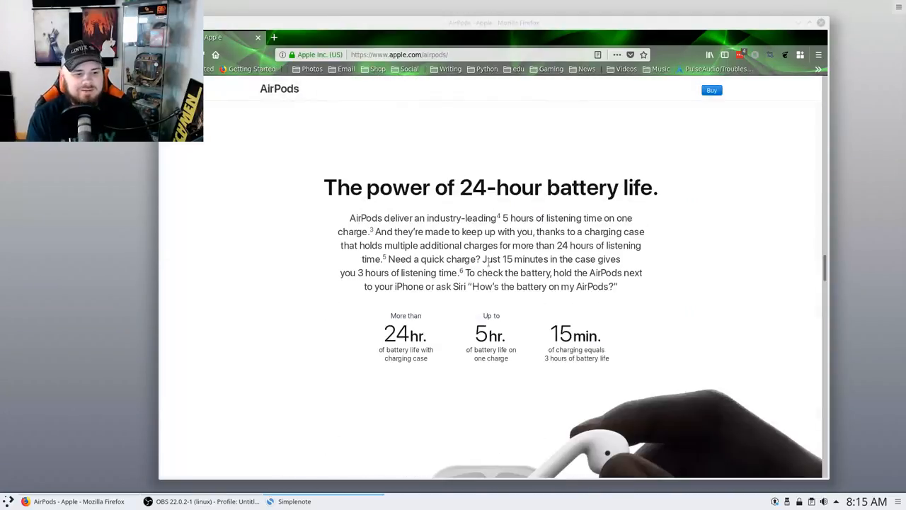
{"action": "scroll", "scroll_direction": "down", "scroll_amount": 3}
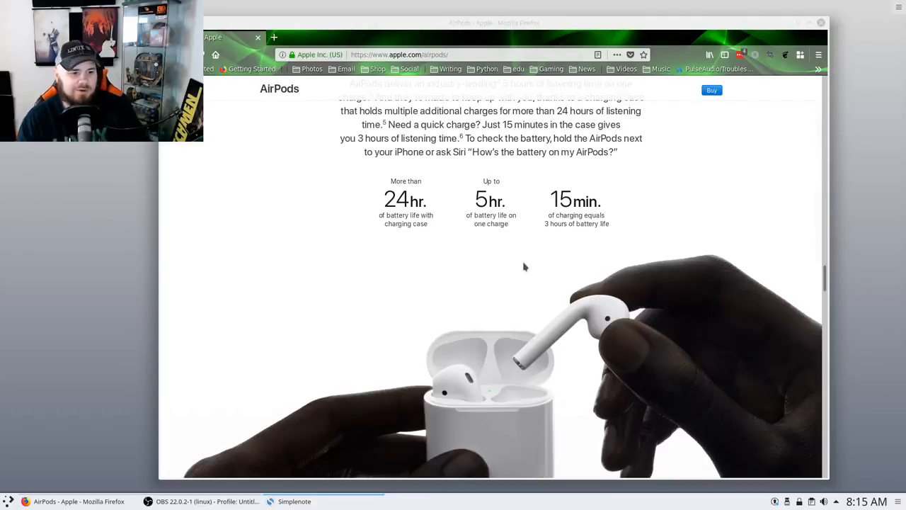
{"action": "mouse_move", "coordinate": [411, 179]}
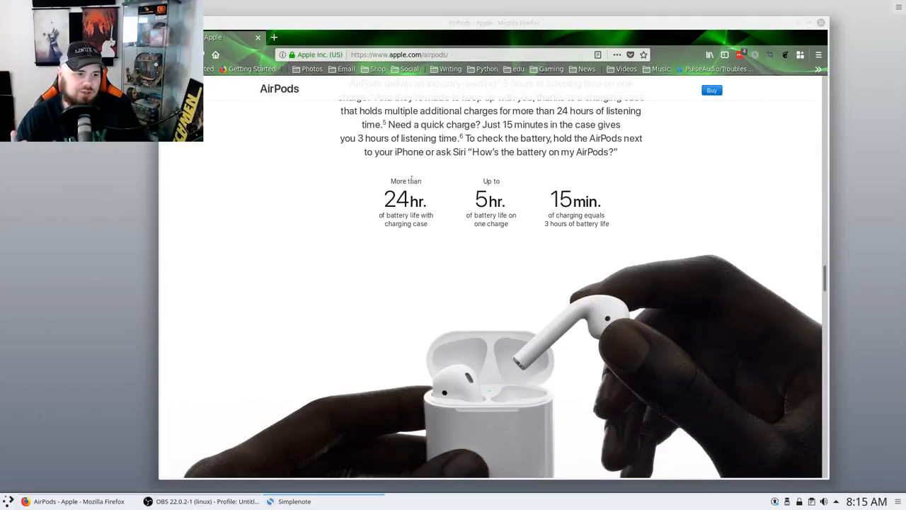
{"action": "scroll", "scroll_direction": "up", "scroll_amount": 3}
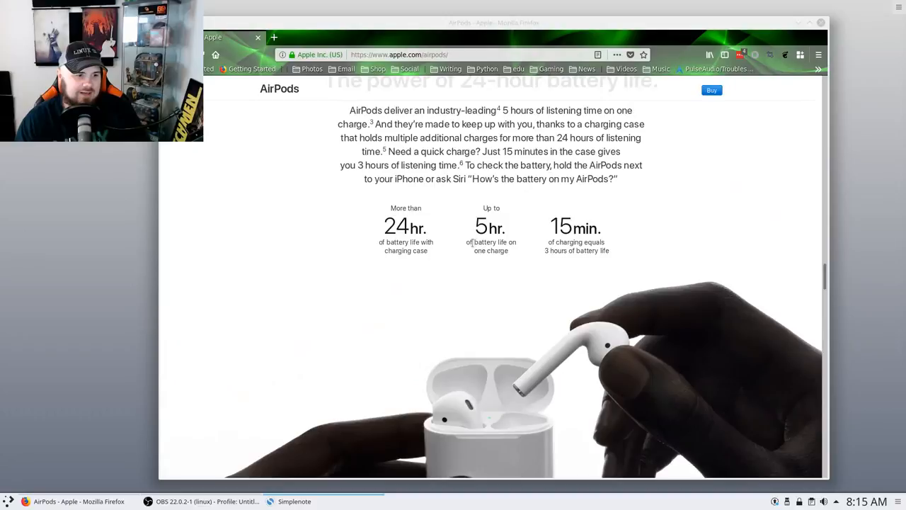
{"action": "mouse_move", "coordinate": [523, 237]}
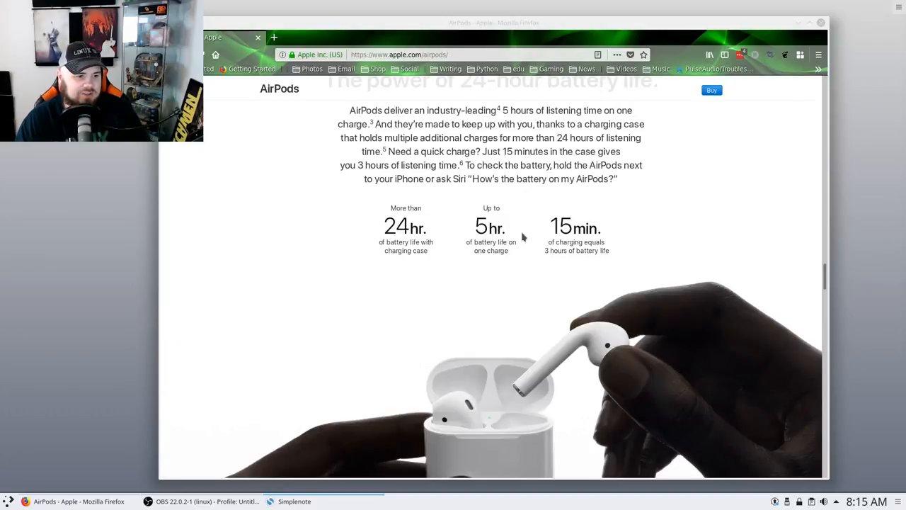
{"action": "mouse_move", "coordinate": [502, 255]}
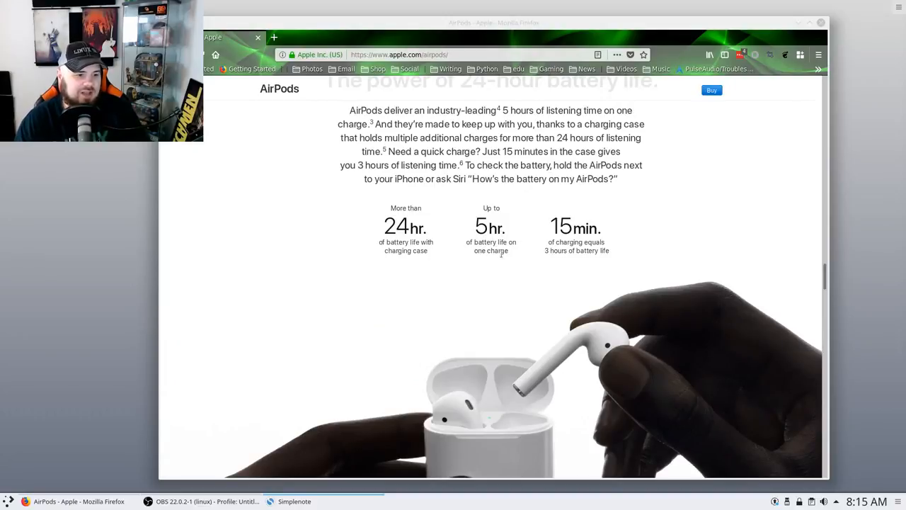
{"action": "mouse_move", "coordinate": [558, 262]}
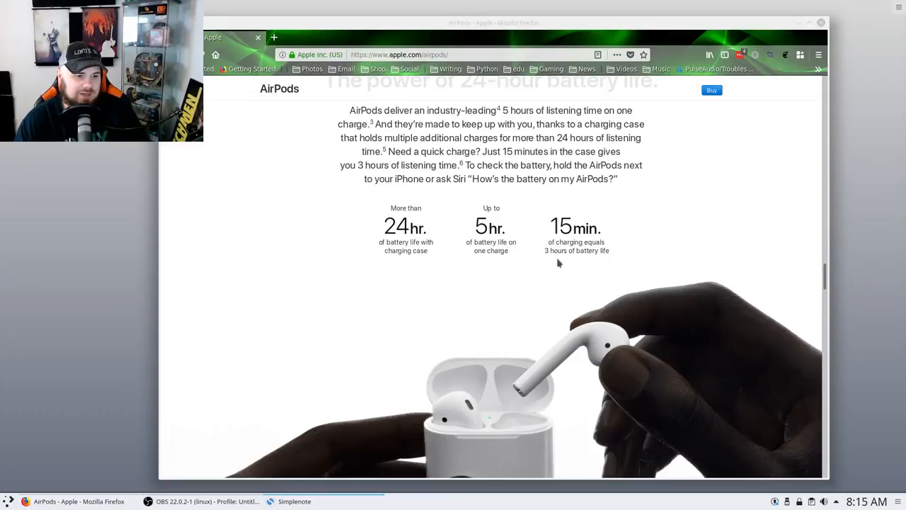
{"action": "mouse_move", "coordinate": [400, 240]}
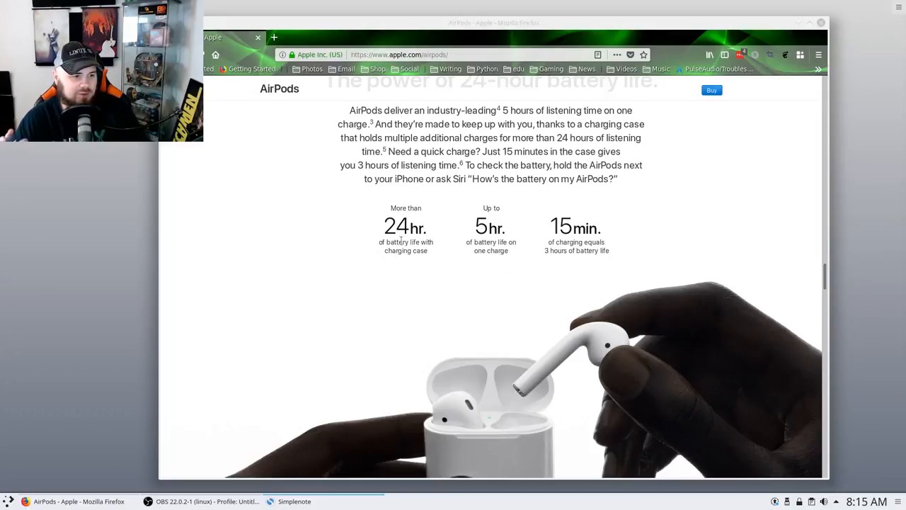
{"action": "mouse_move", "coordinate": [414, 260]}
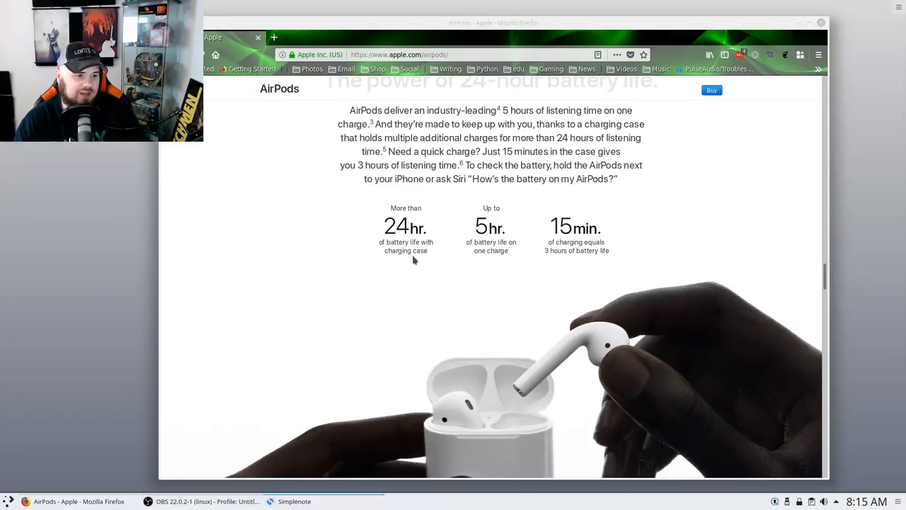
{"action": "scroll", "scroll_direction": "down", "scroll_amount": 3}
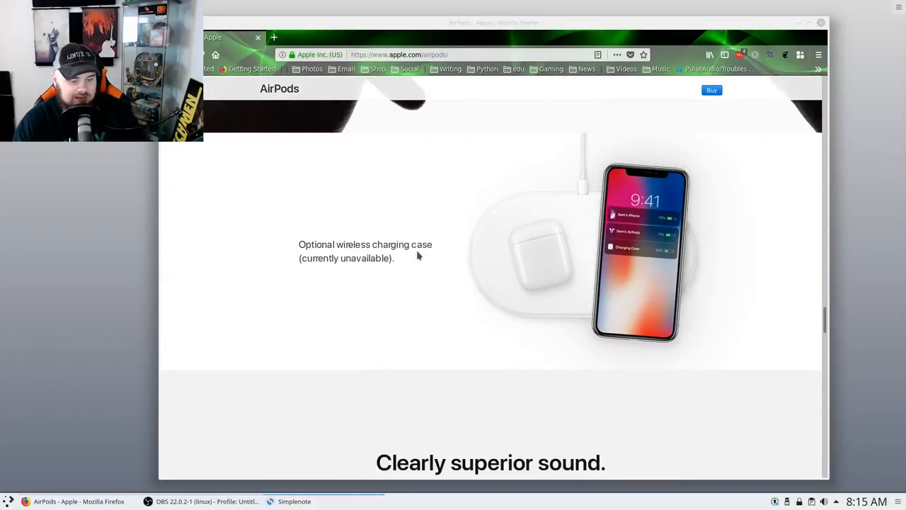
{"action": "scroll", "scroll_direction": "down", "scroll_amount": 3}
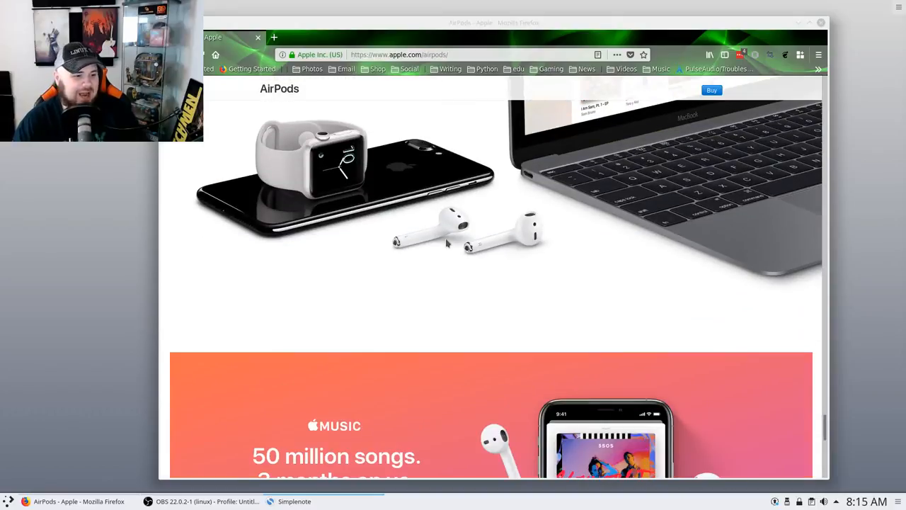
{"action": "scroll", "scroll_direction": "down", "scroll_amount": 3}
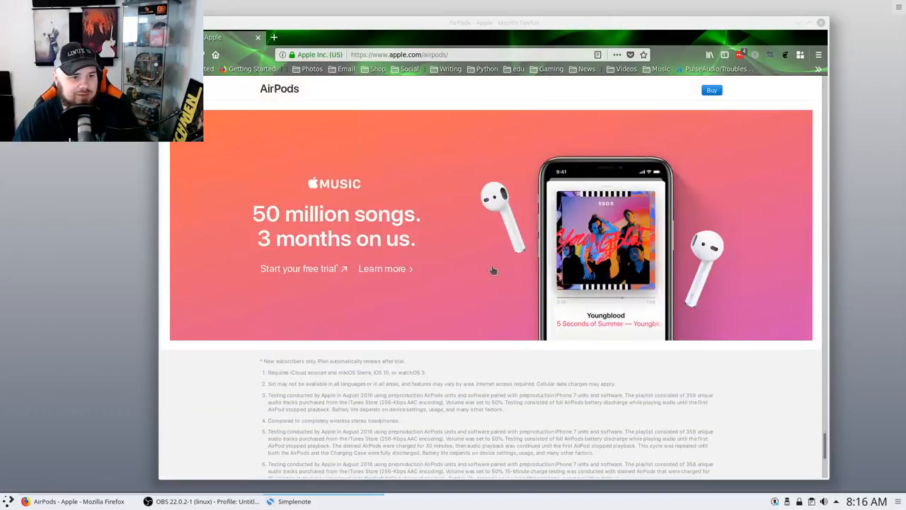
{"action": "scroll", "scroll_direction": "down", "scroll_amount": 3}
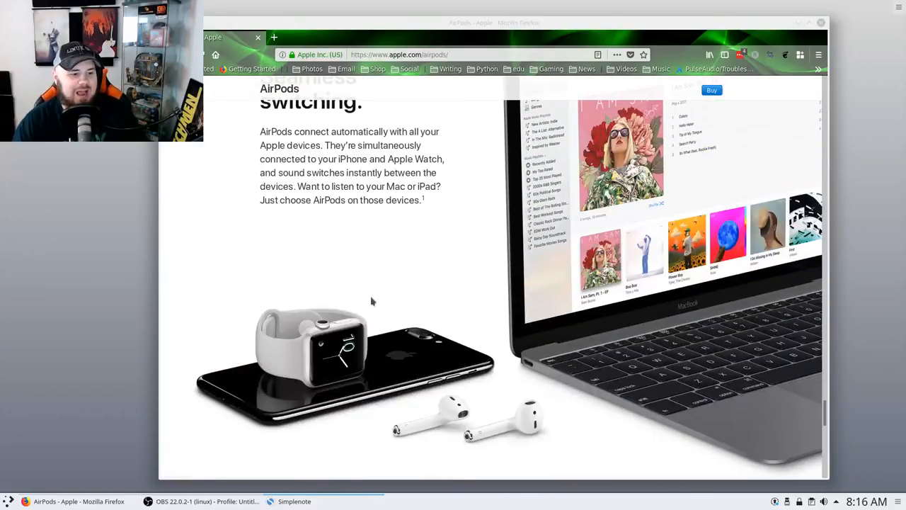
{"action": "mouse_move", "coordinate": [338, 261]}
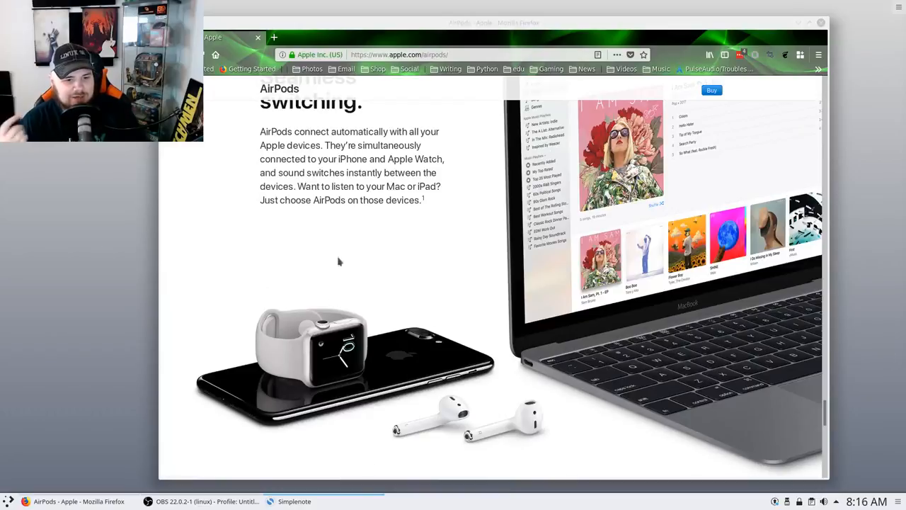
{"action": "mouse_move", "coordinate": [376, 231]}
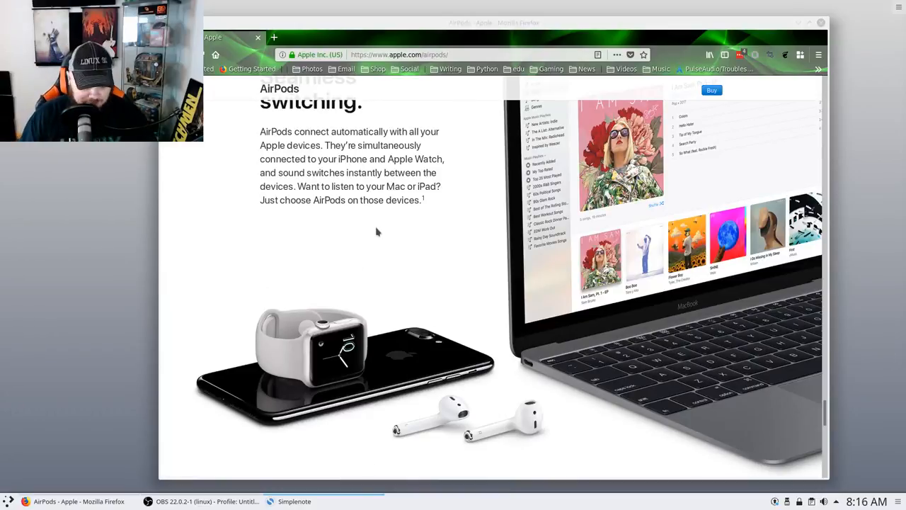